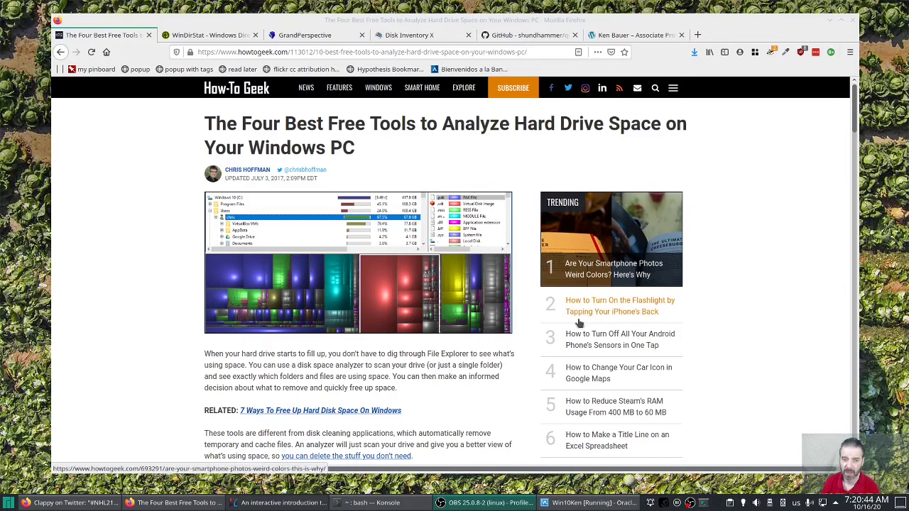
pyautogui.moveTo(111, 238)
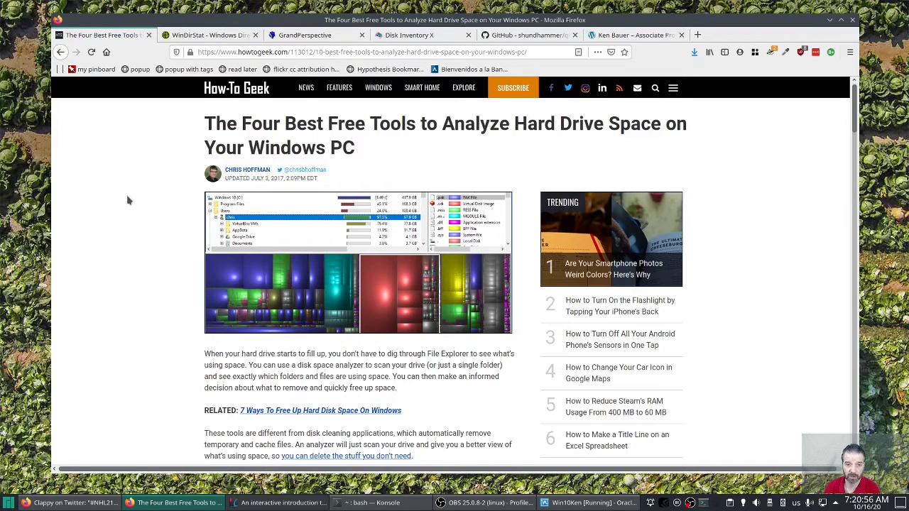
pyautogui.moveTo(120, 200)
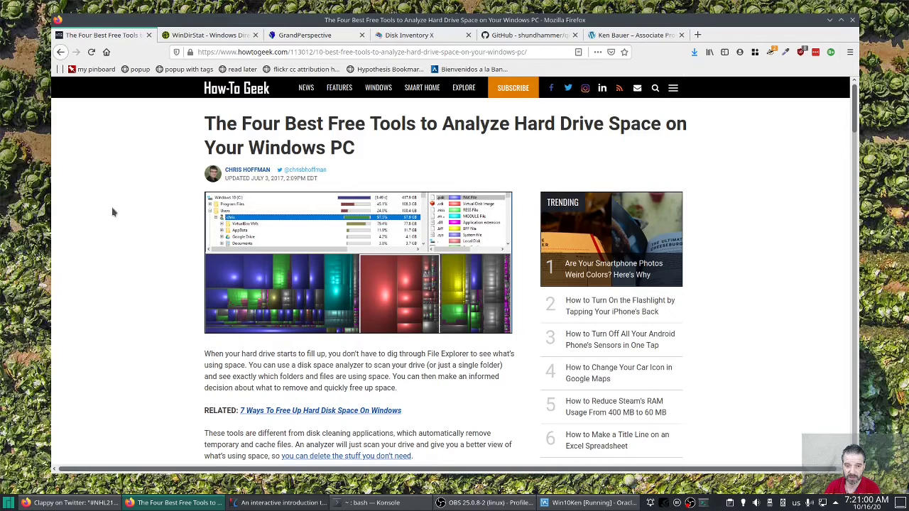
pyautogui.moveTo(140, 187)
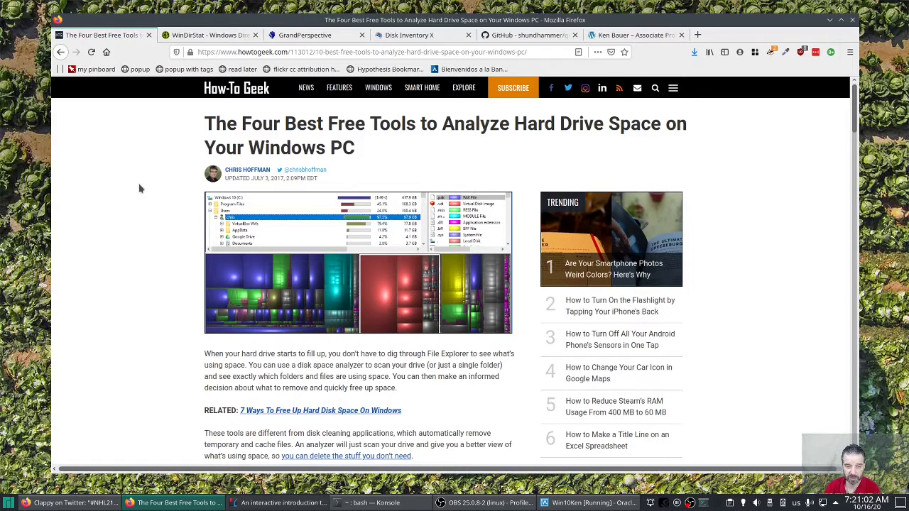
pyautogui.moveTo(111, 257)
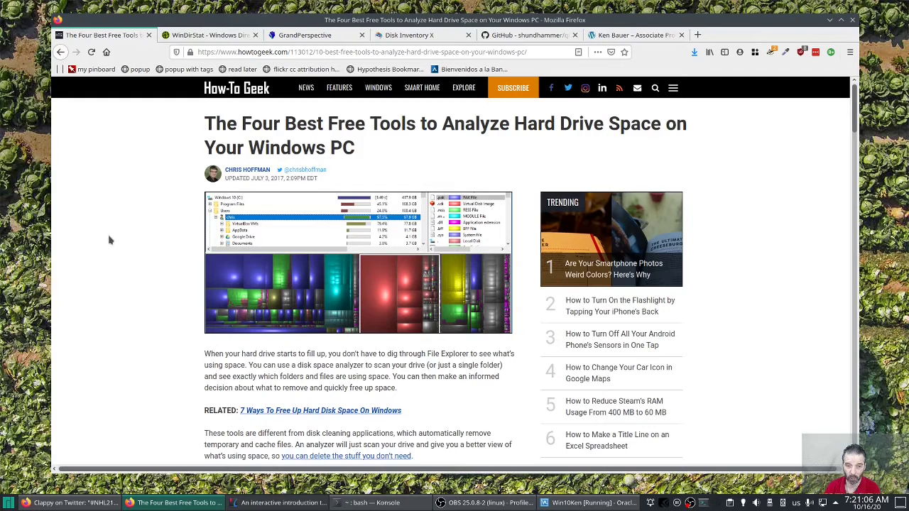
pyautogui.moveTo(174, 308)
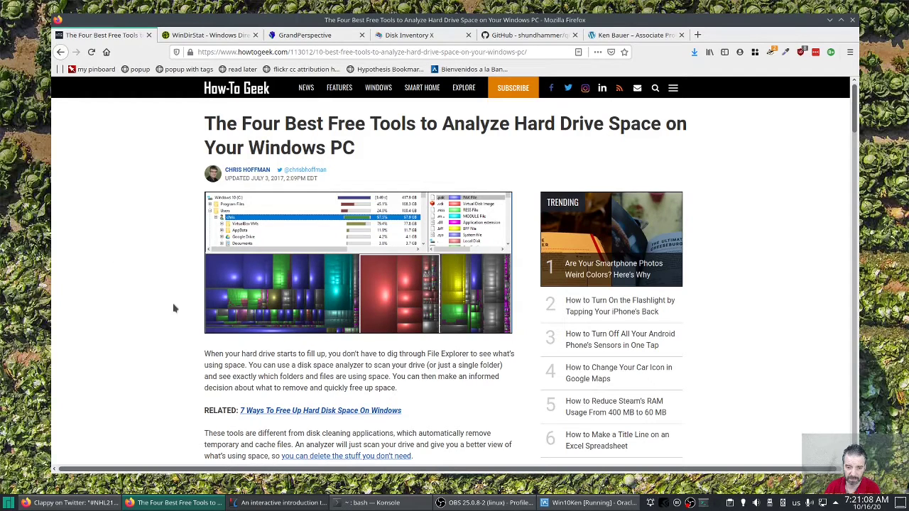
pyautogui.moveTo(160, 307)
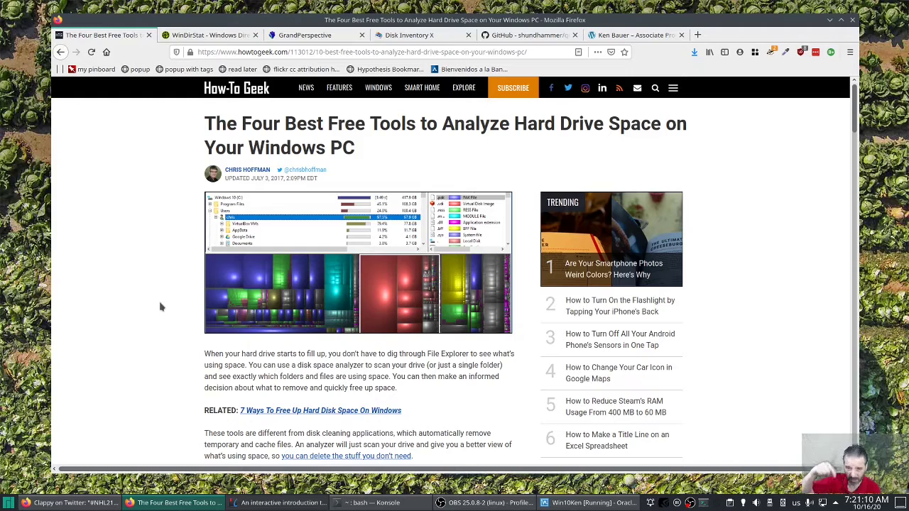
pyautogui.moveTo(179, 127)
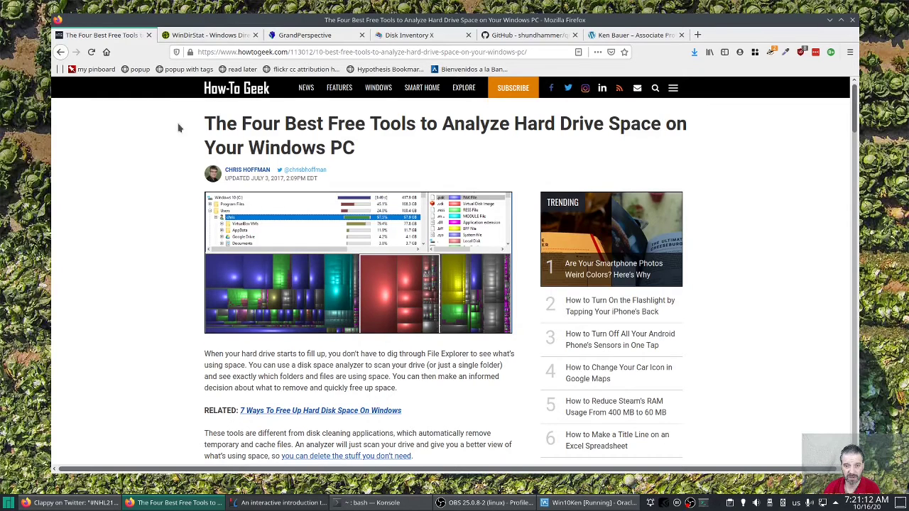
# - View the WinDirStat, GrandPerspective, Disk Inventory X and QDirStat pages, then switch to the Windows VM
pyautogui.click(206, 34)
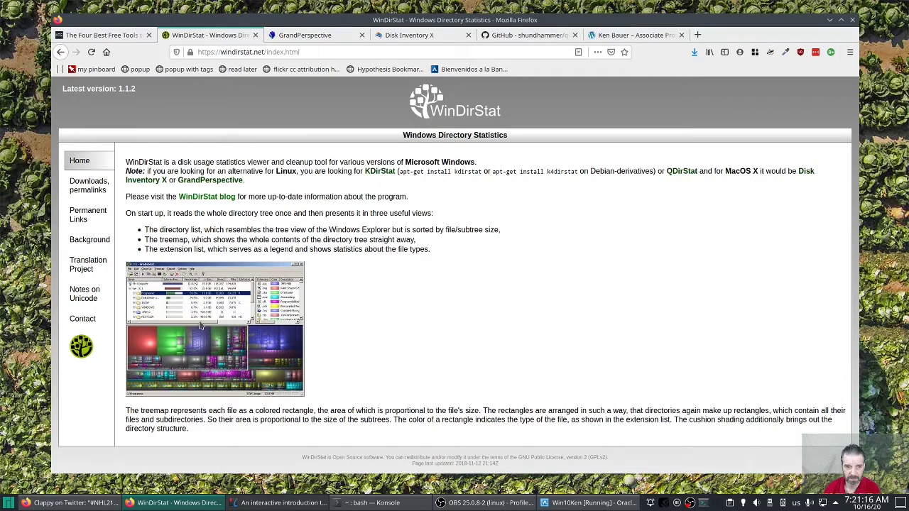
pyautogui.moveTo(397, 238)
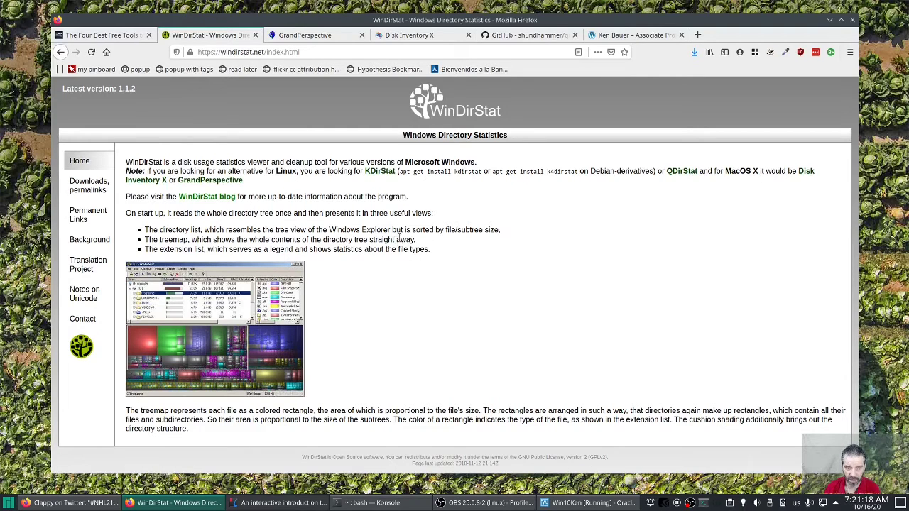
pyautogui.moveTo(88, 185)
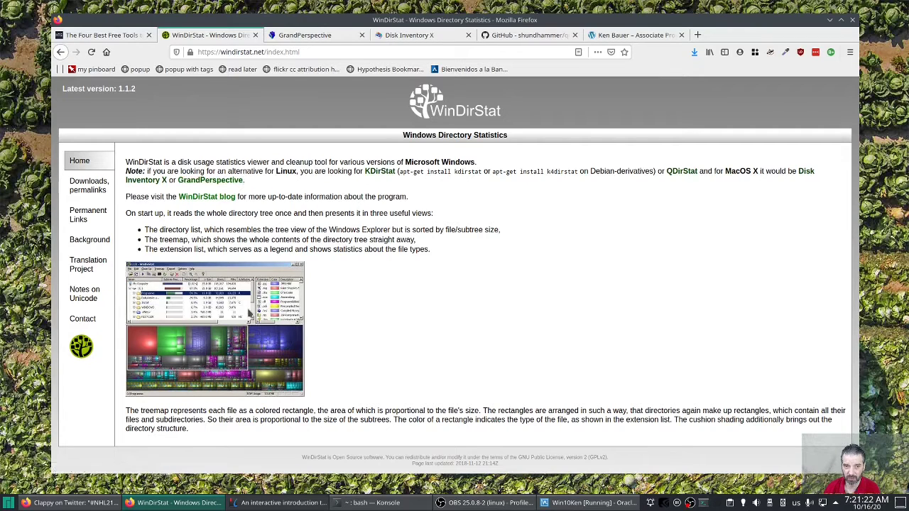
pyautogui.moveTo(433, 187)
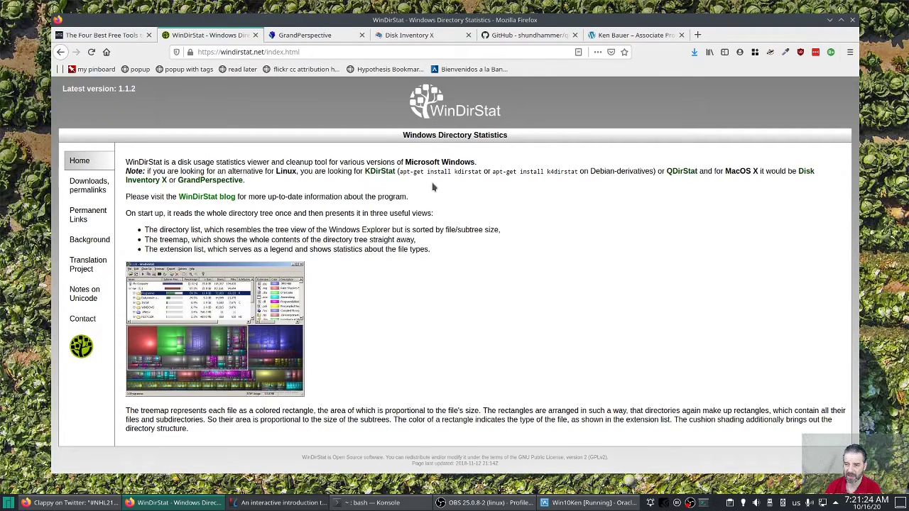
pyautogui.moveTo(575, 179)
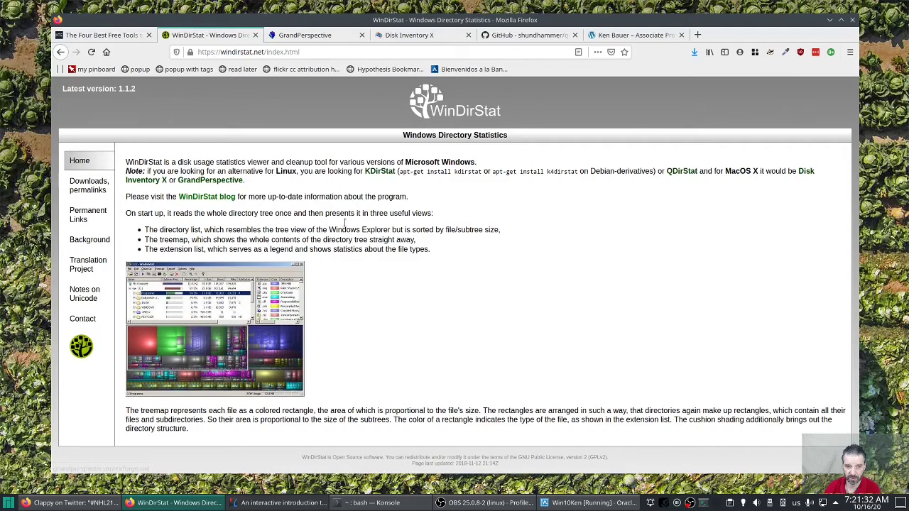
pyautogui.click(305, 34)
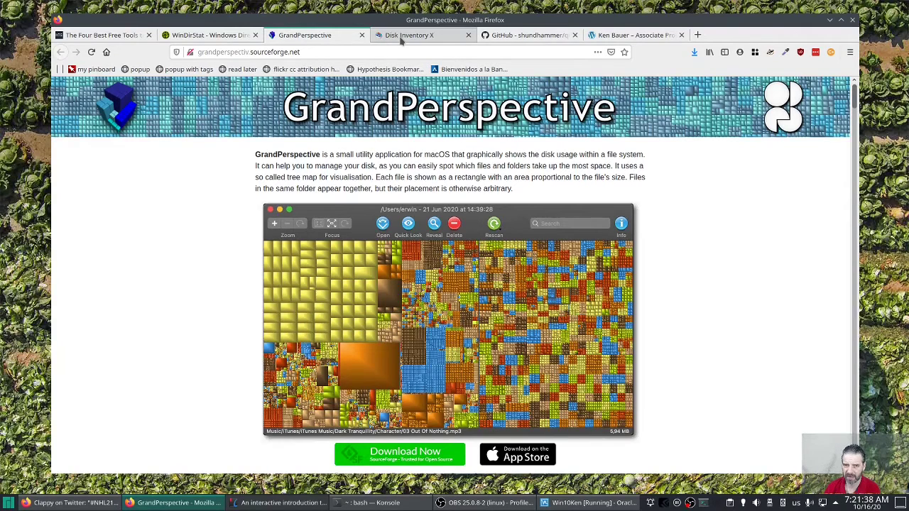
pyautogui.click(409, 34)
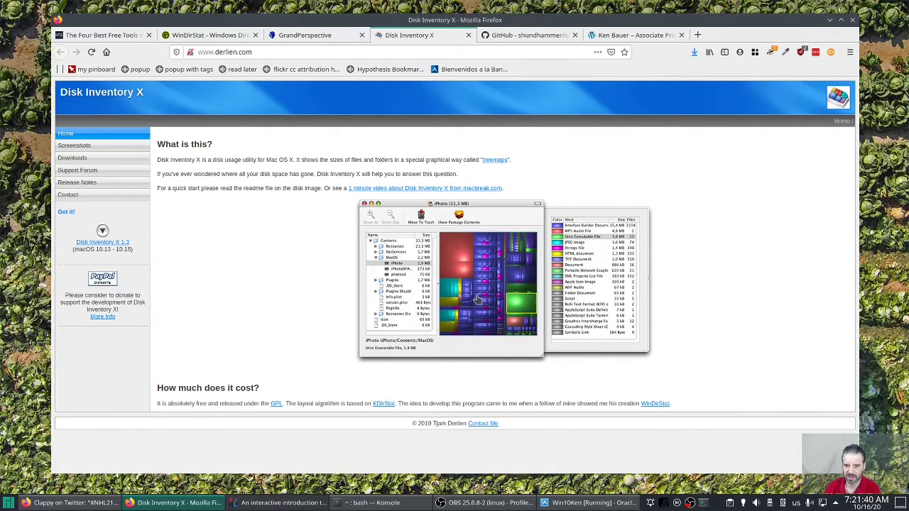
pyautogui.moveTo(316, 203)
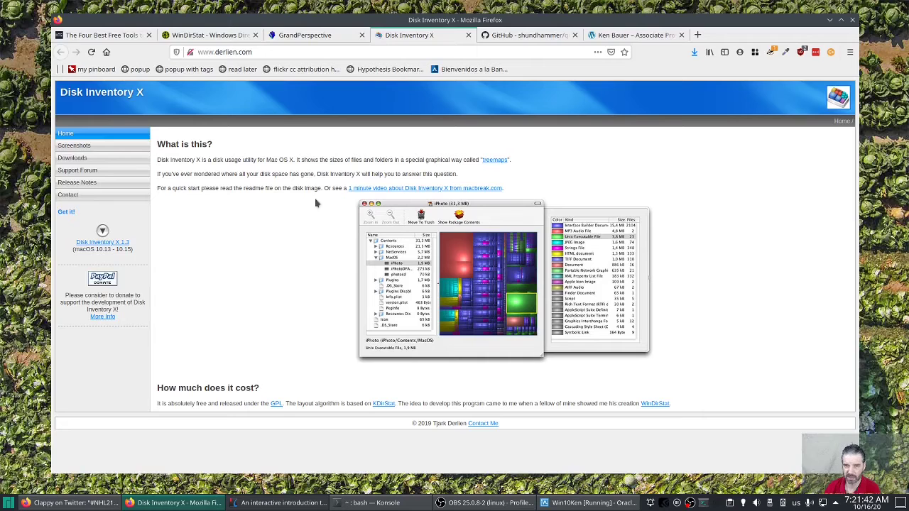
pyautogui.moveTo(437, 111)
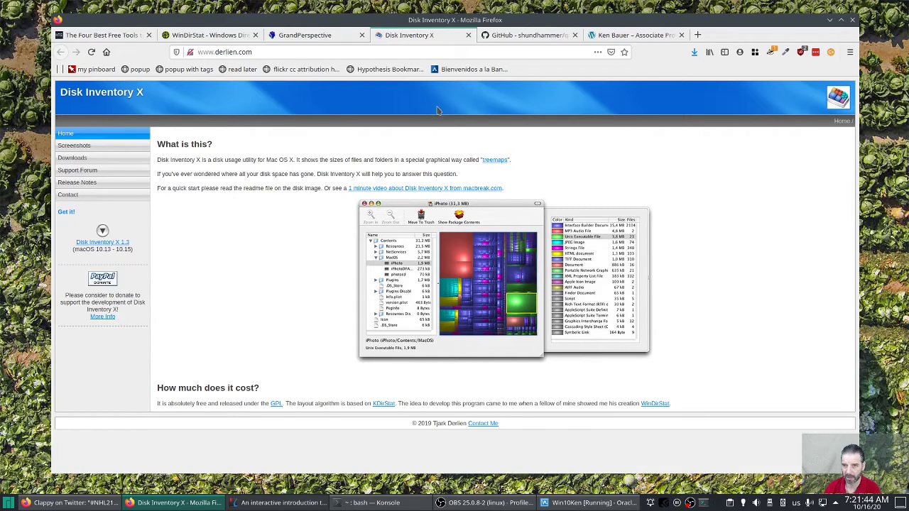
pyautogui.click(529, 34)
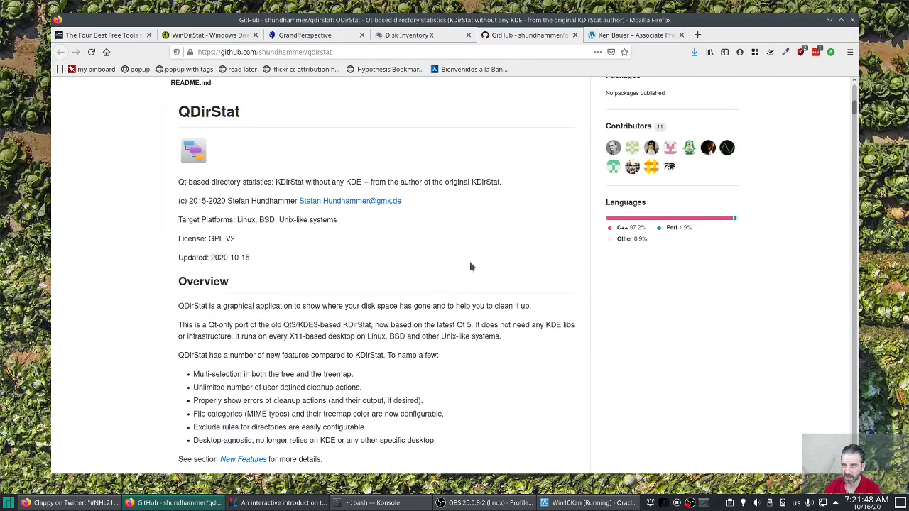
pyautogui.moveTo(532, 84)
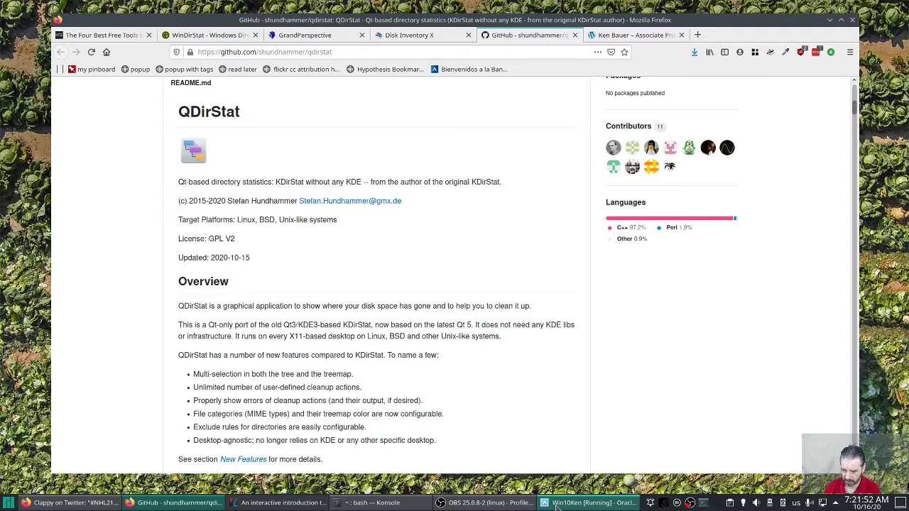
pyautogui.click(591, 503)
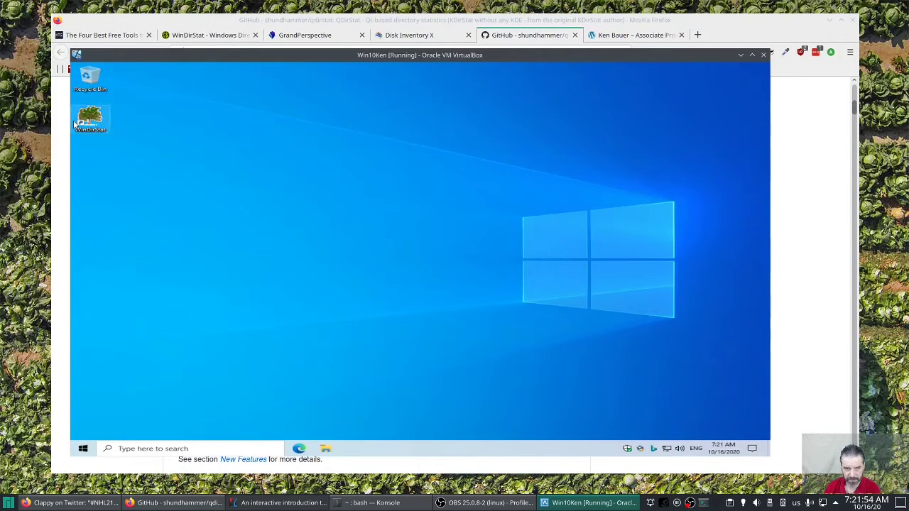
# - Start WinDirStat in the virtual machine and confirm the Select Drives dialog to begin scanning
pyautogui.doubleClick(91, 119)
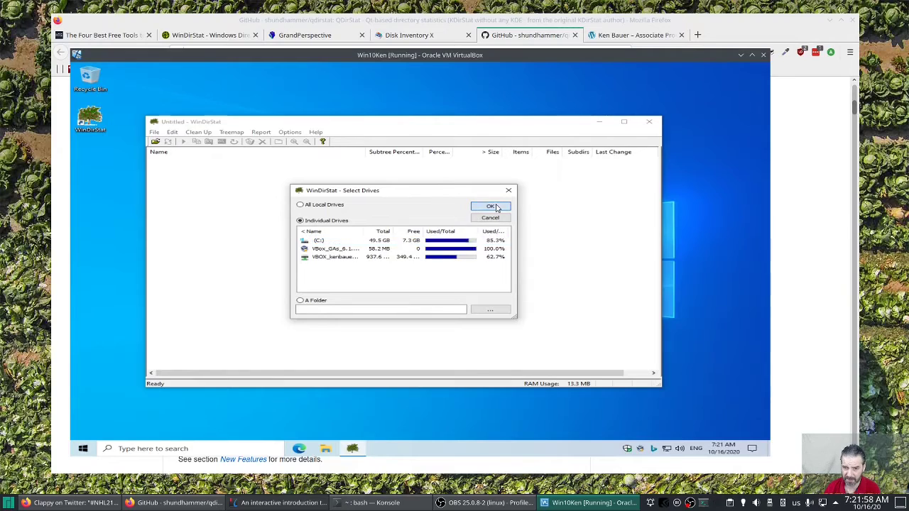
pyautogui.click(490, 206)
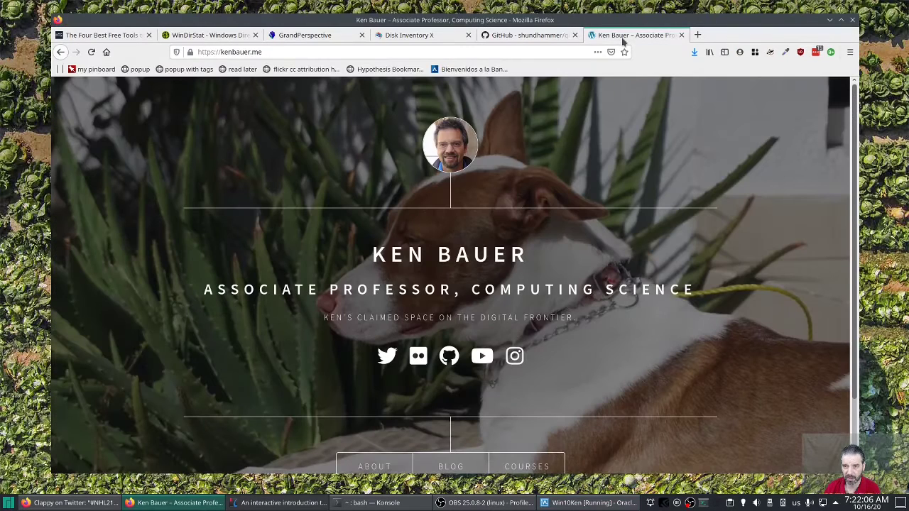
pyautogui.moveTo(329, 170)
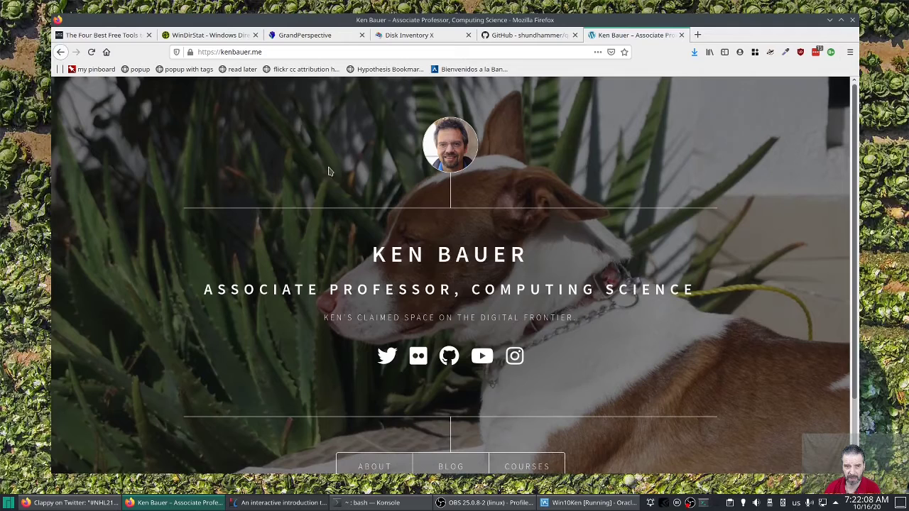
pyautogui.moveTo(417, 355)
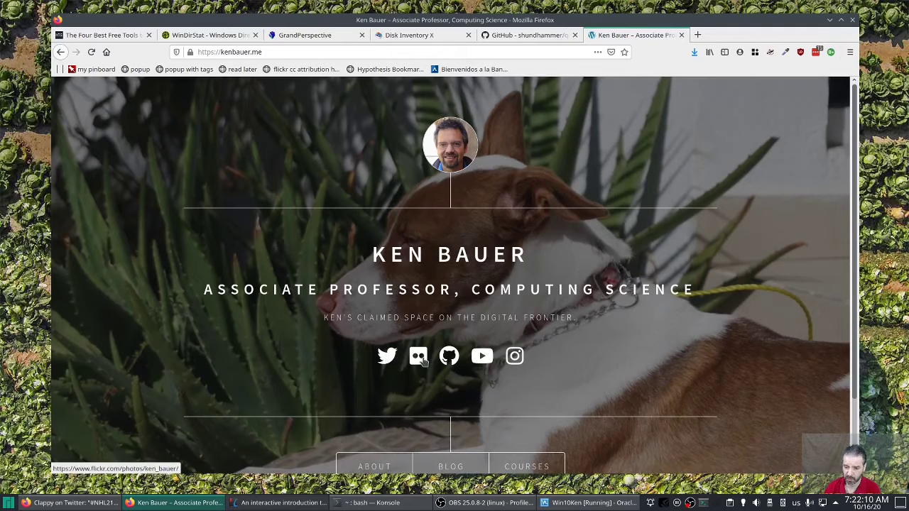
pyautogui.moveTo(514, 355)
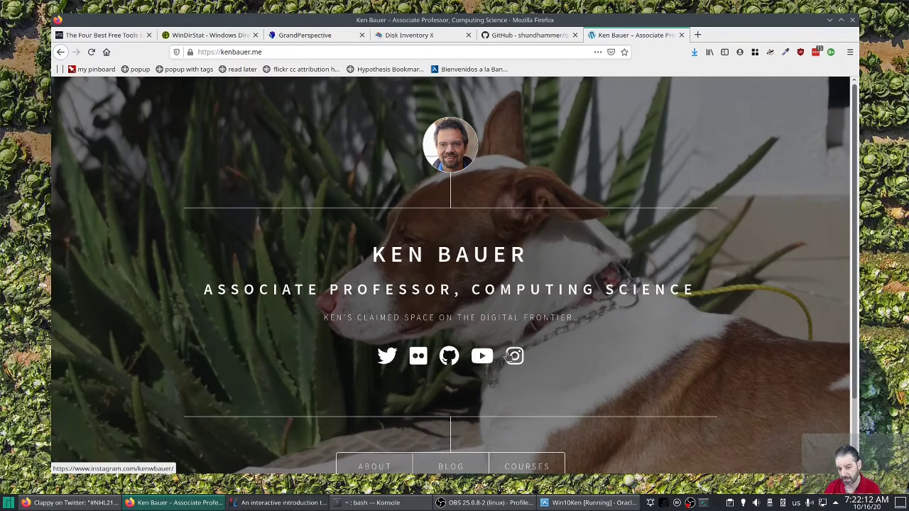
pyautogui.moveTo(168, 100)
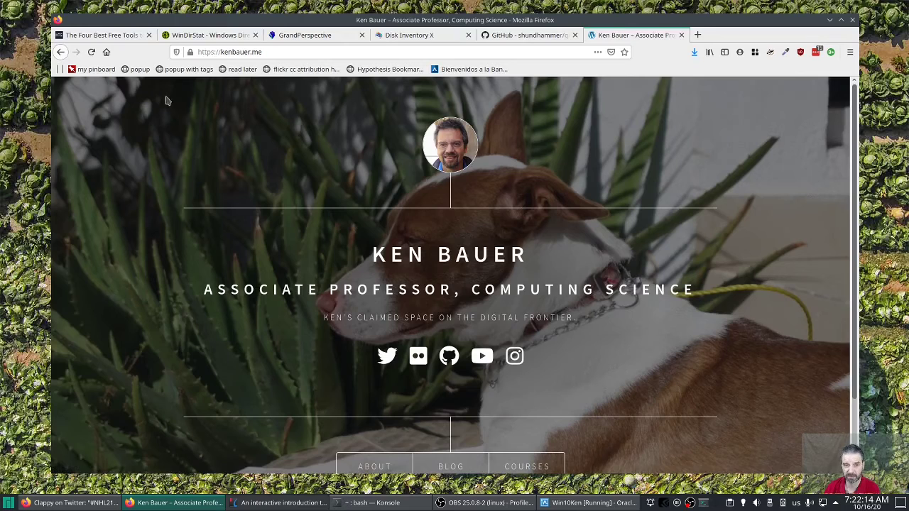
pyautogui.moveTo(323, 119)
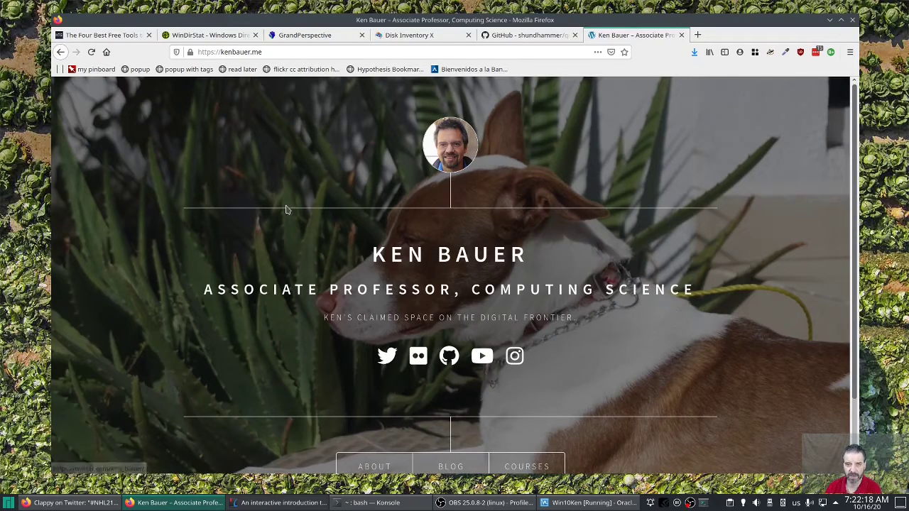
pyautogui.moveTo(236, 192)
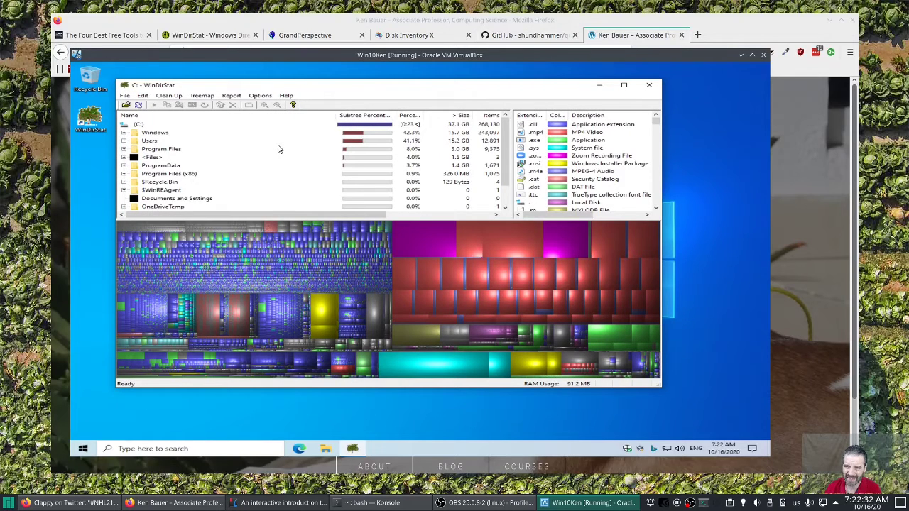
pyautogui.moveTo(282, 94)
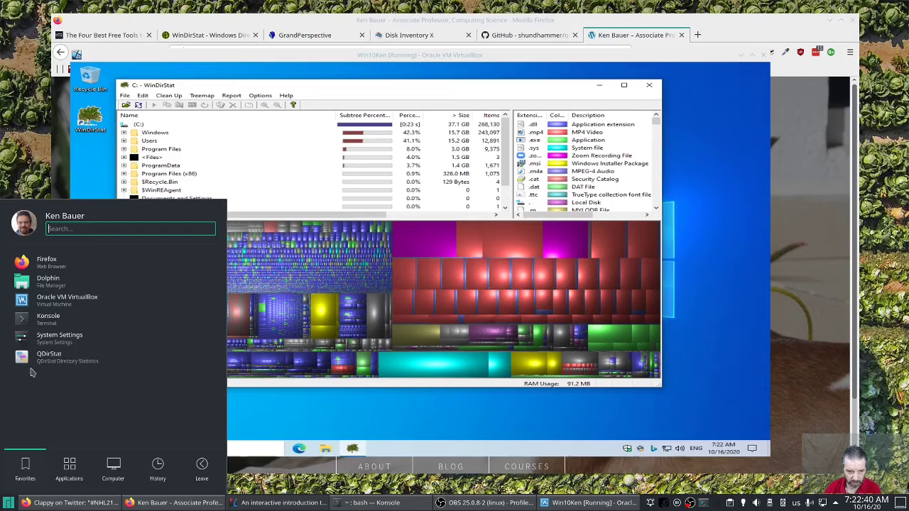
pyautogui.moveTo(48, 358)
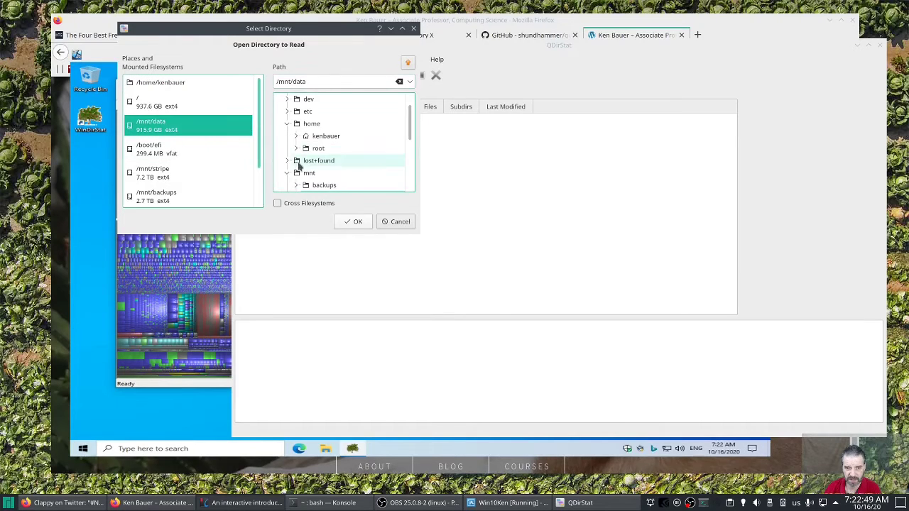
# - Browse to the user's folder inside /mnt/data in the Select Directory dialog
pyautogui.click(289, 124)
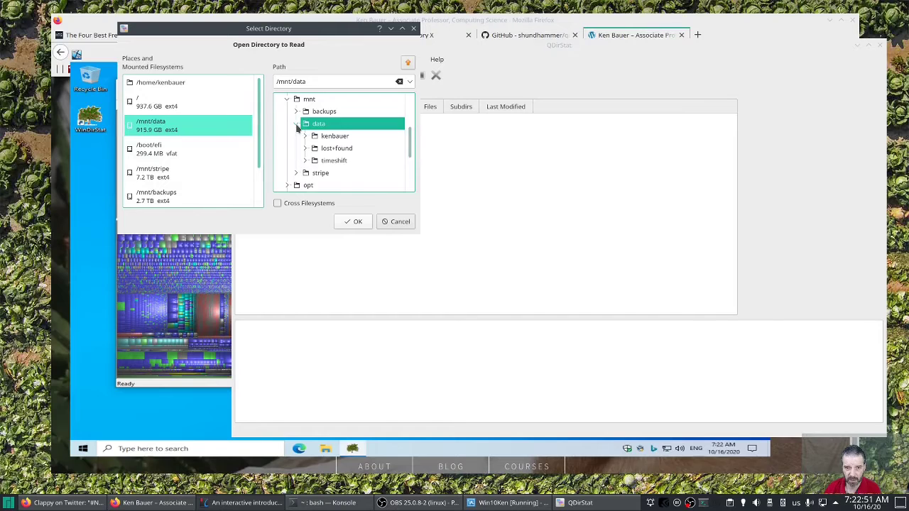
pyautogui.click(335, 136)
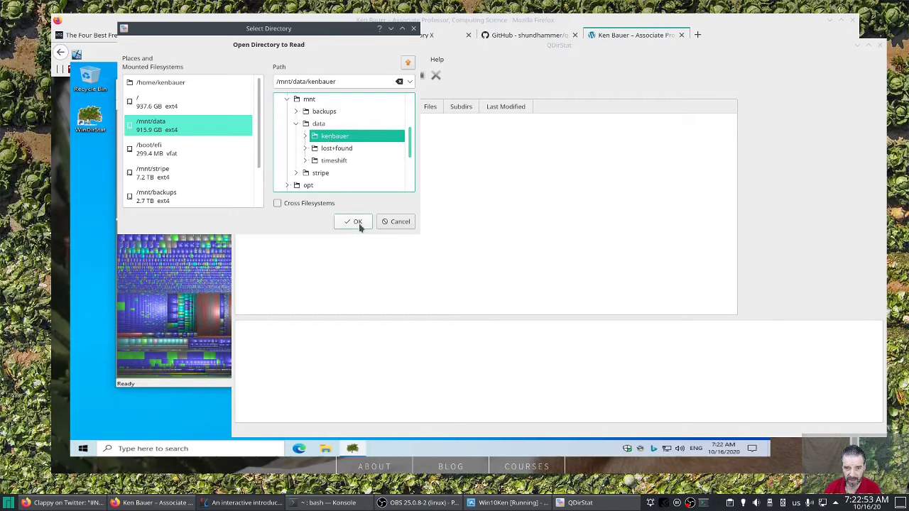
# - Read the chosen folder, then briefly expand and collapse the MediaAndStorage folder
pyautogui.click(358, 221)
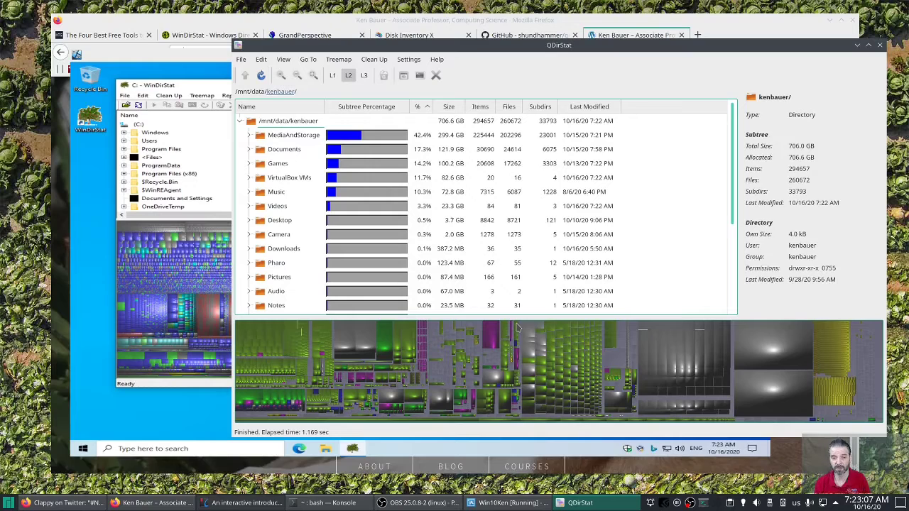
pyautogui.click(278, 163)
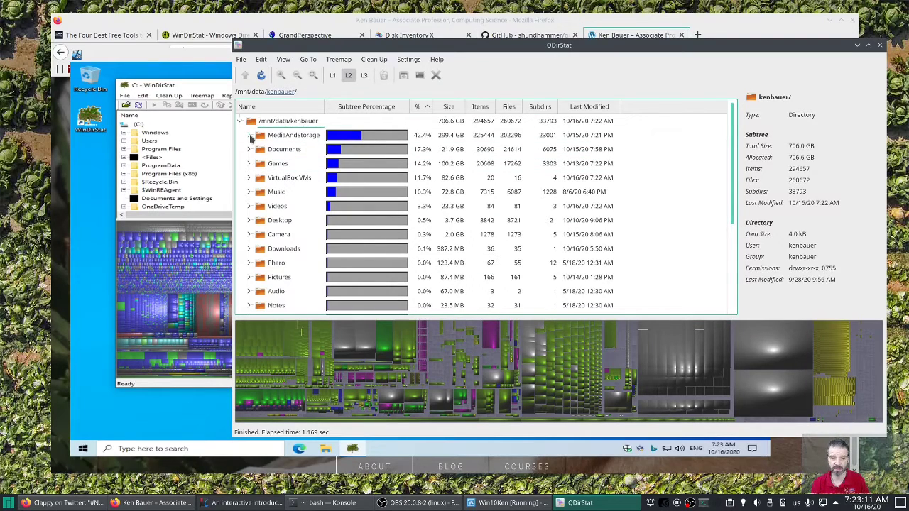
pyautogui.click(249, 135)
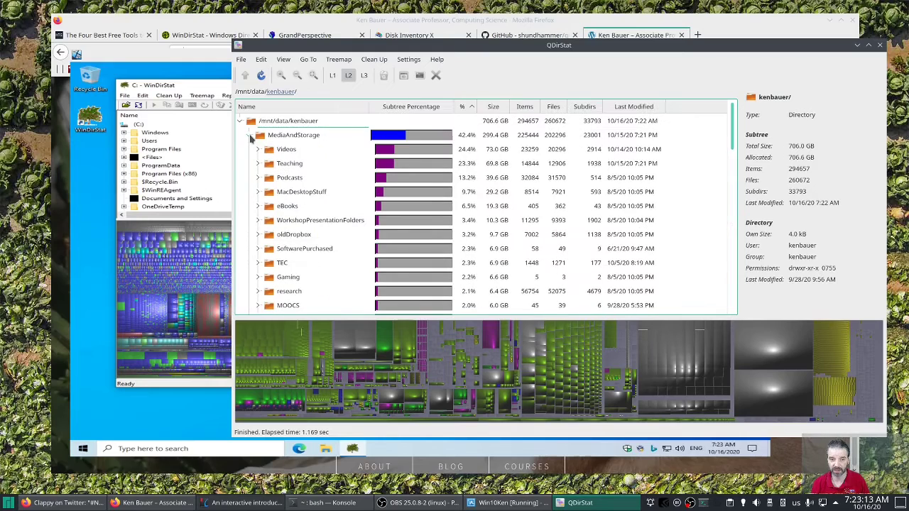
pyautogui.click(290, 163)
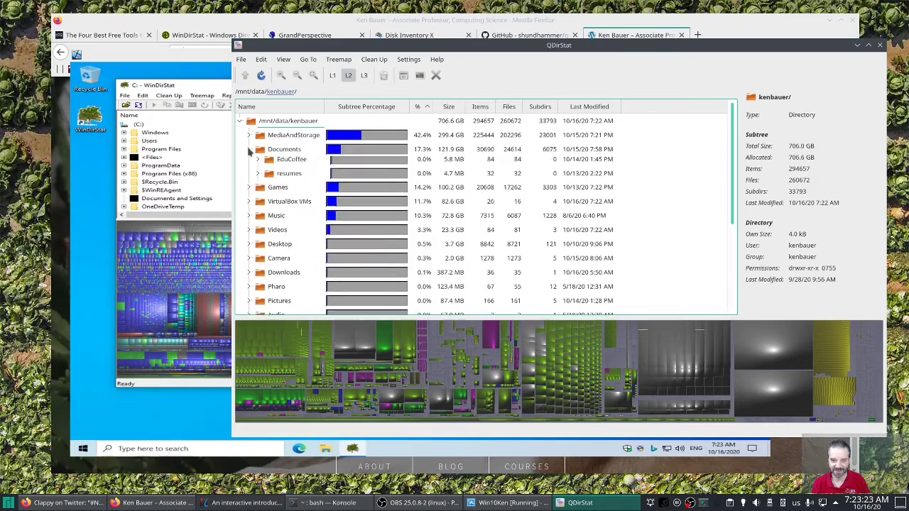
# - Expand Documents to reveal the large Zoom folder and inspect its size details
pyautogui.click(258, 149)
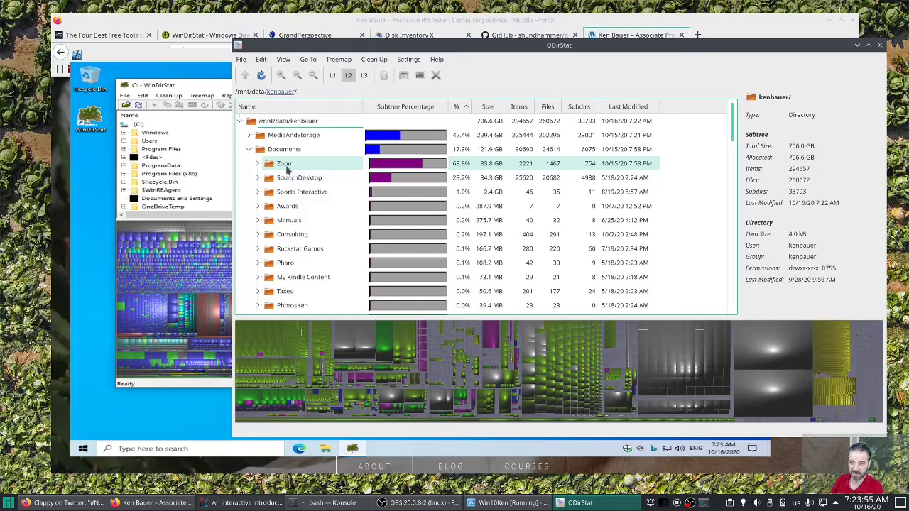
pyautogui.click(284, 149)
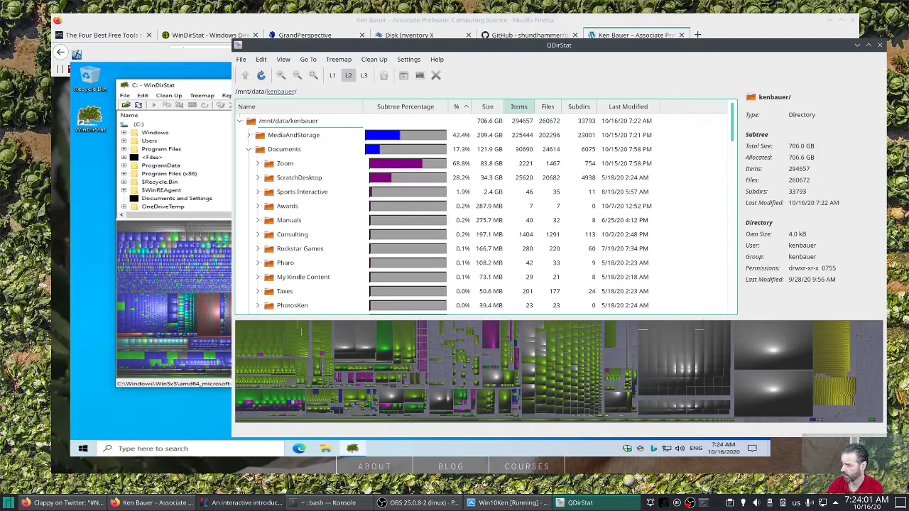
pyautogui.click(287, 206)
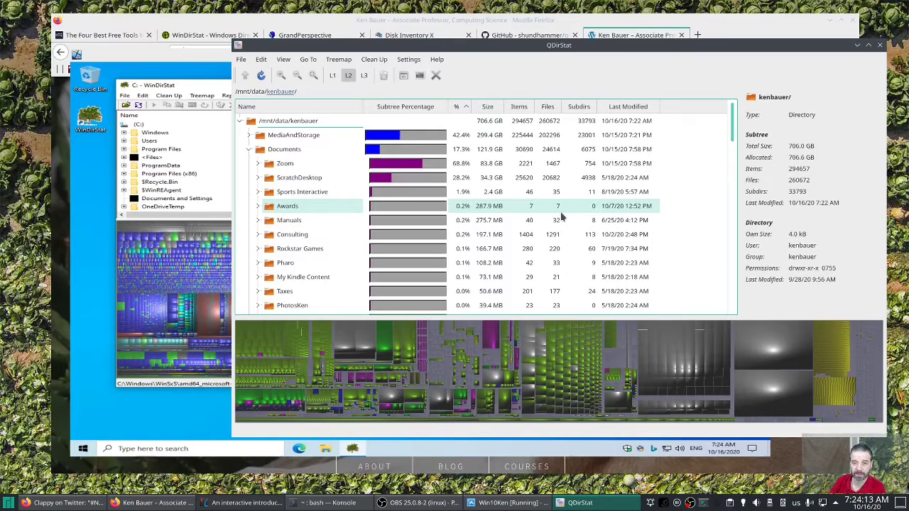
pyautogui.click(300, 249)
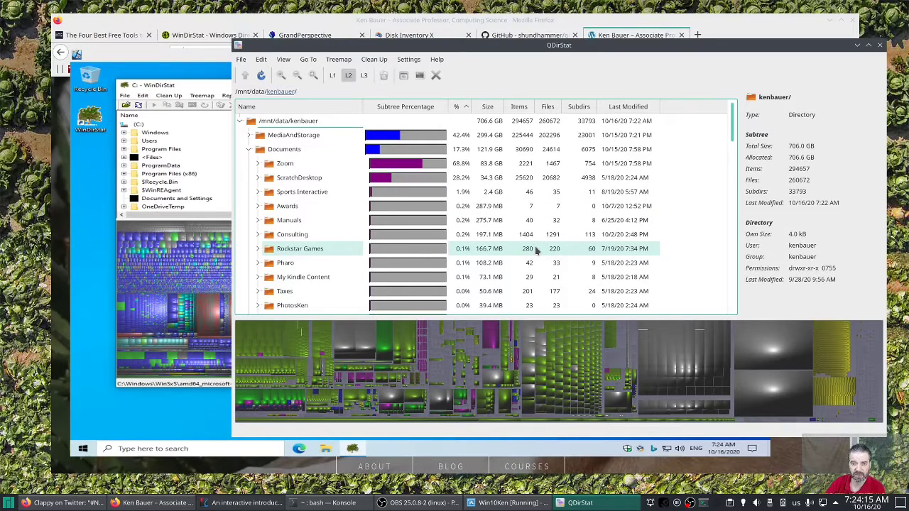